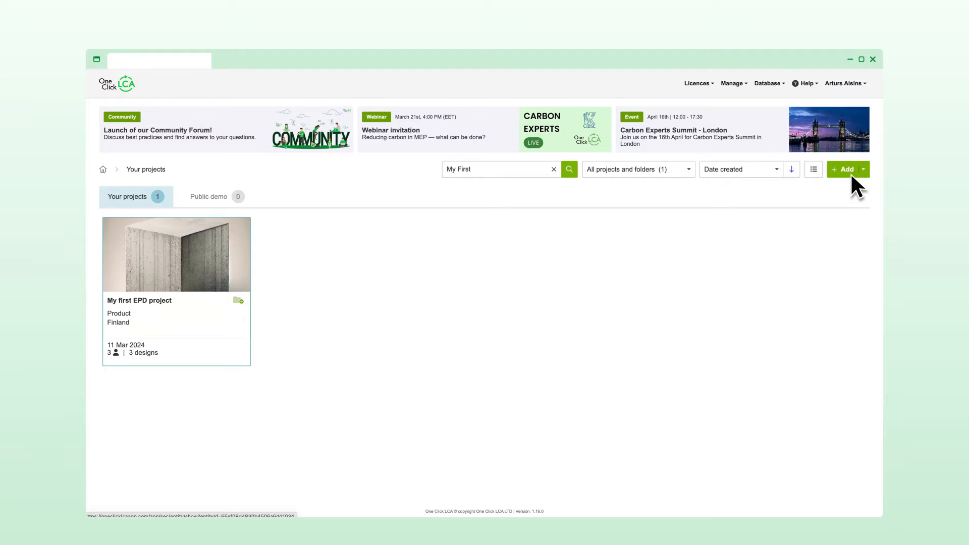
mouse_move(656, 235)
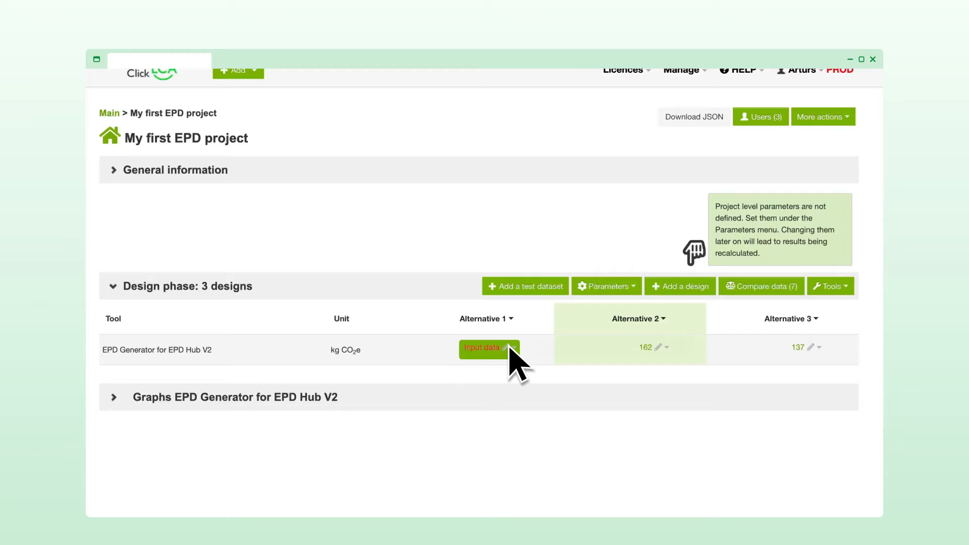
- Open the Input data menu for Alternative 1 of My first EPD project
left_click(489, 348)
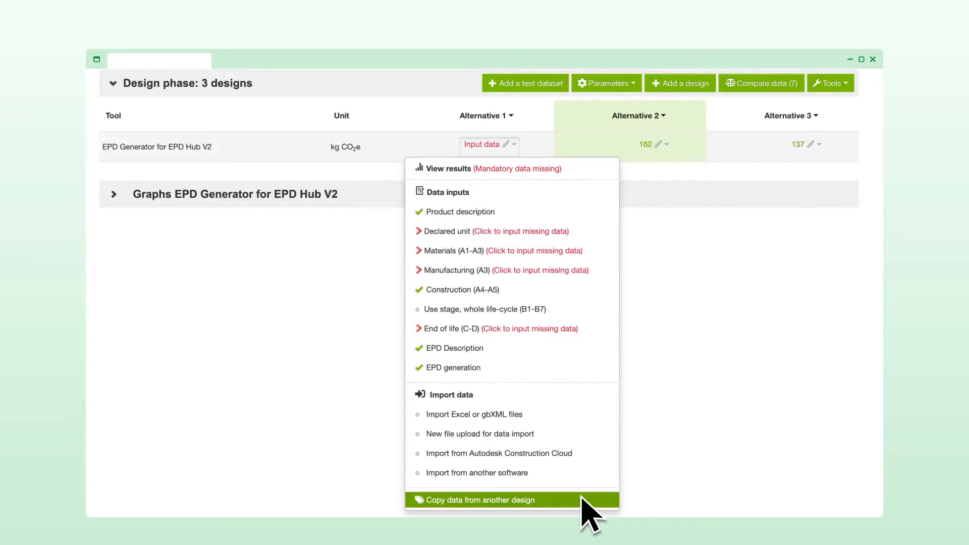
- Copy all data from the precast concrete block (1 ton) EPD Hub v2 template into Alternative 1
left_click(478, 499)
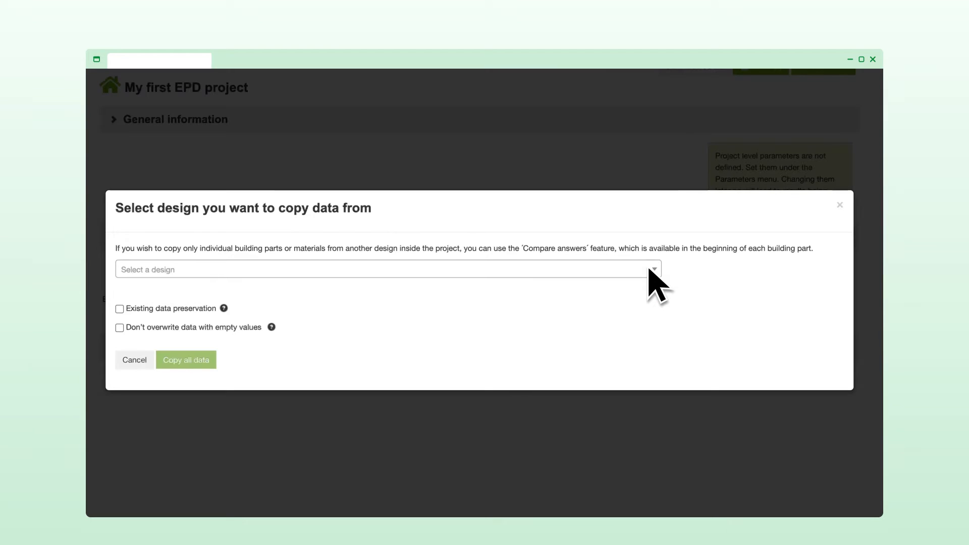
left_click(387, 269)
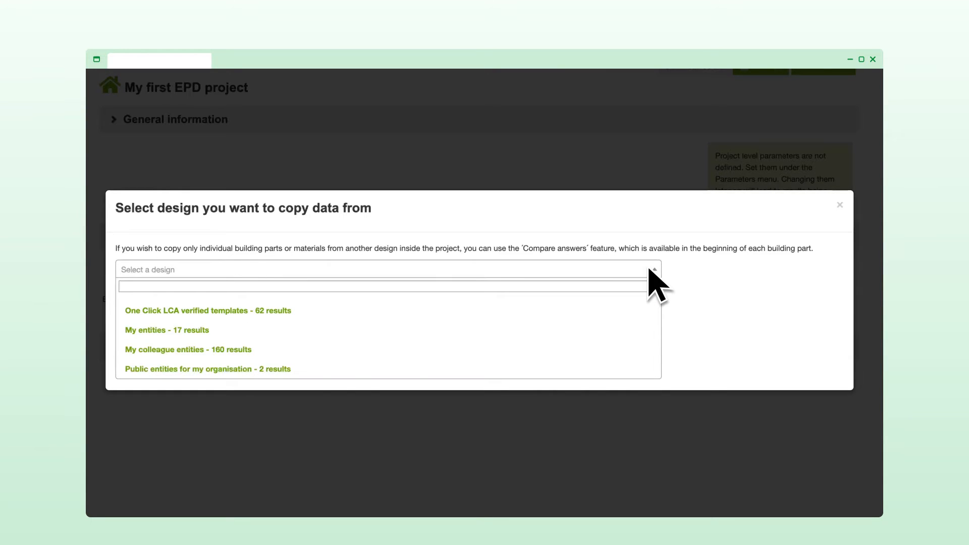
type("concrete")
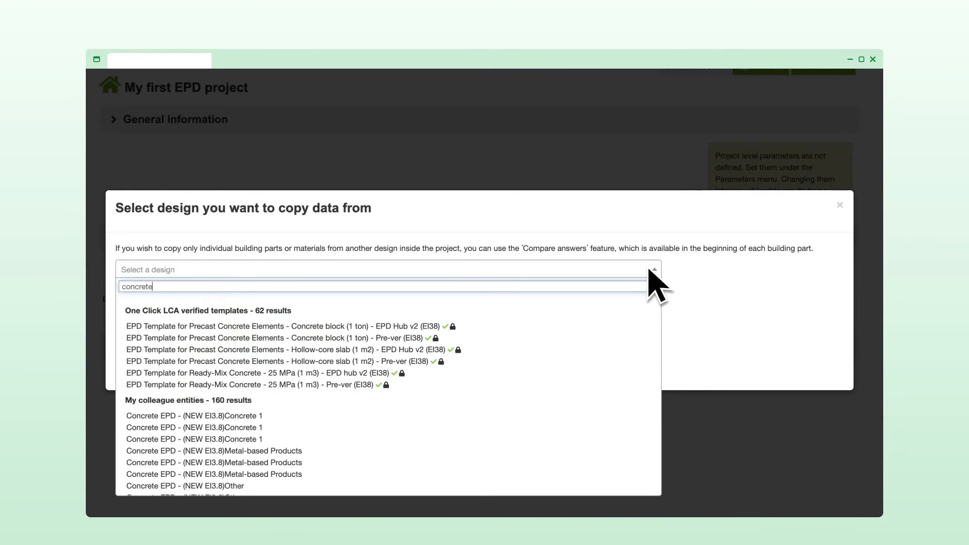
type("block")
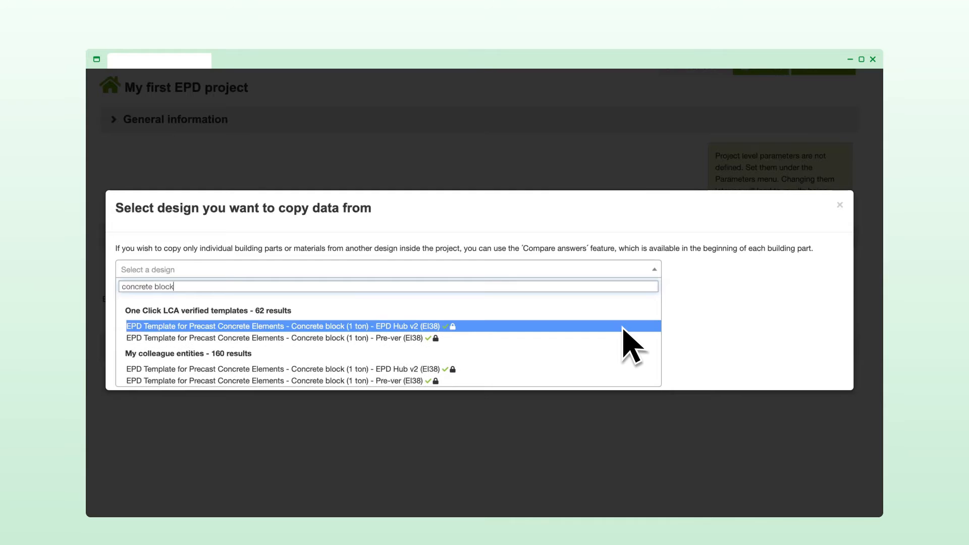
left_click(284, 326)
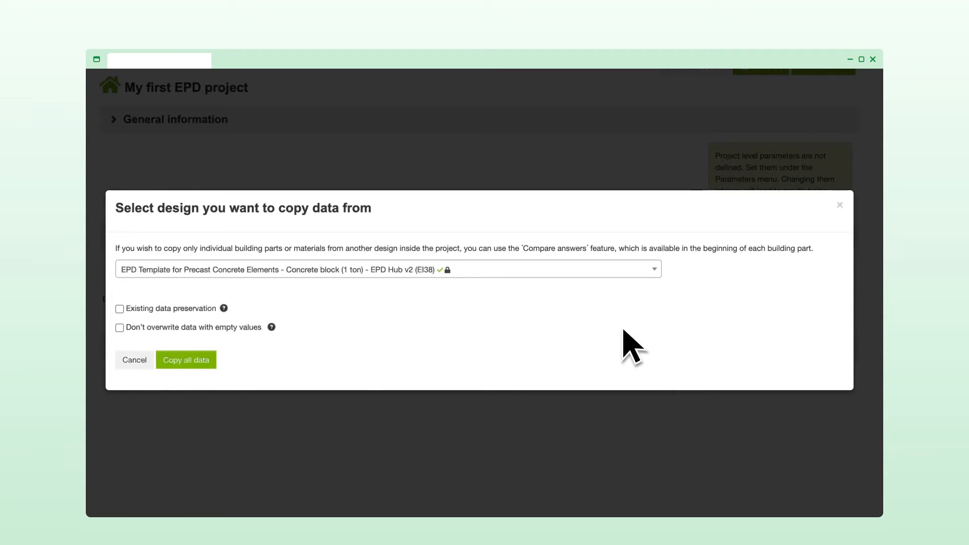
left_click(185, 360)
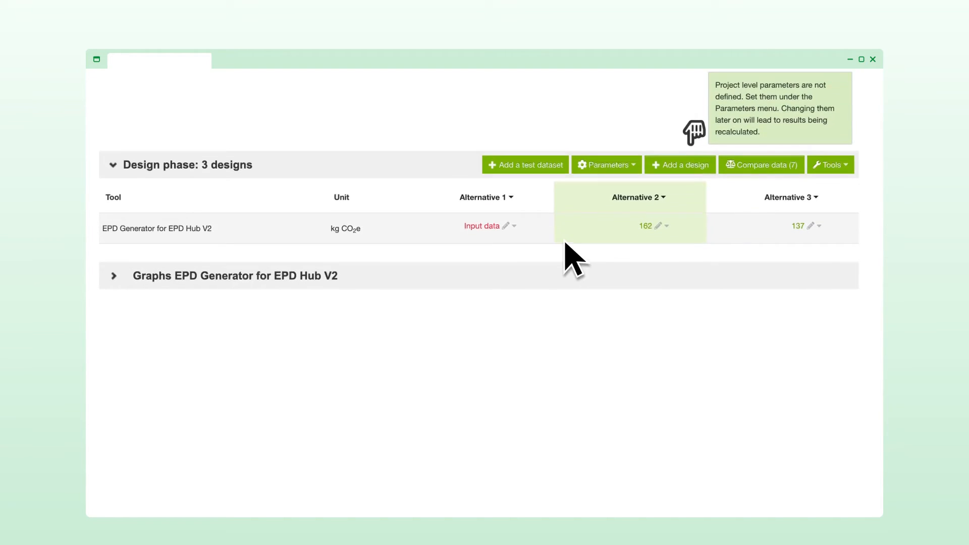
- Go to Alternative 1's Materials (A1-A3) inputs and select the five cement and admixture rows
left_click(514, 225)
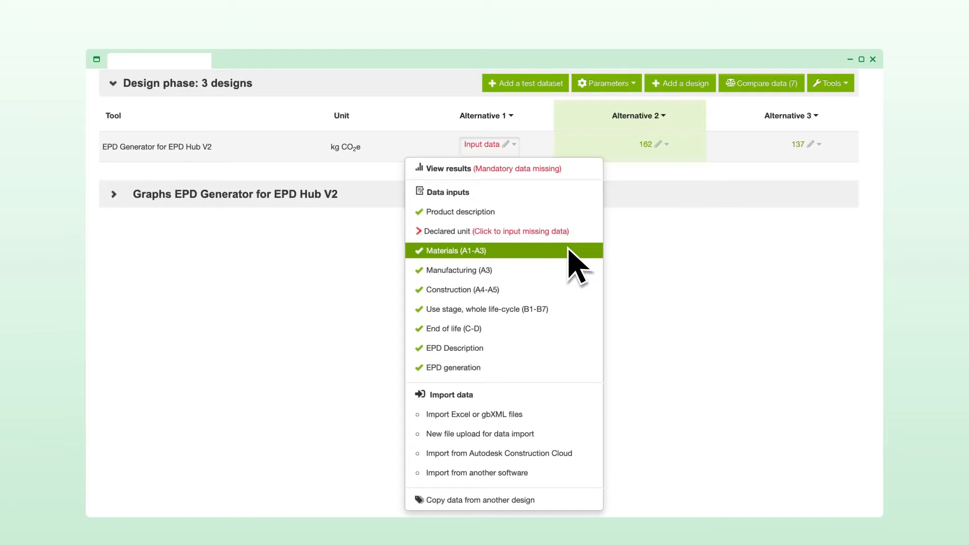
left_click(456, 250)
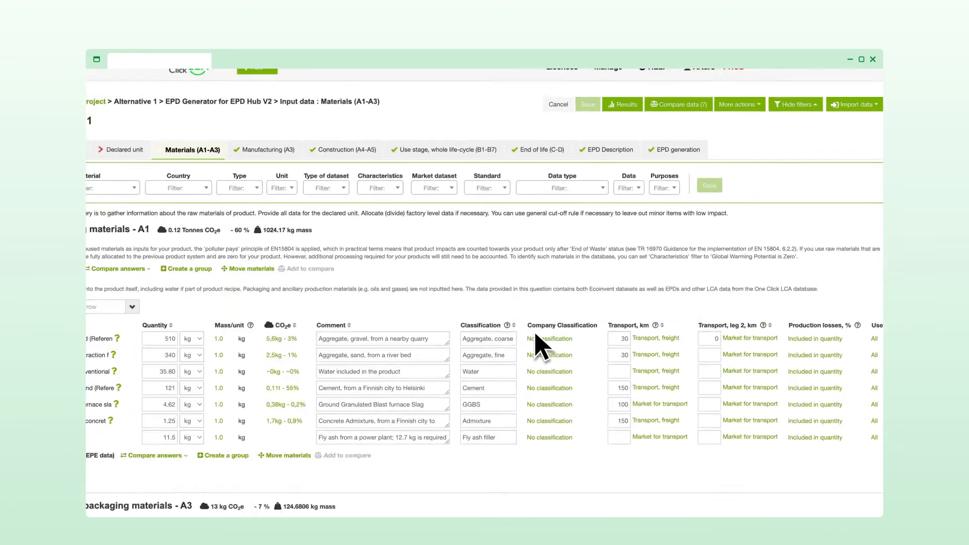
left_click(559, 188)
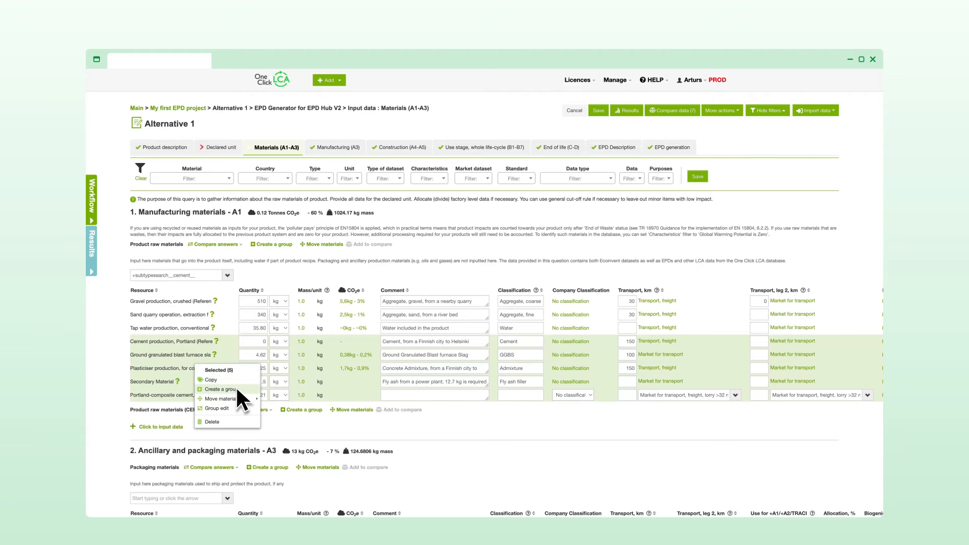
- Group the selected binder materials as 'My private component' and save to reach the results
left_click(221, 390)
type("My private component")
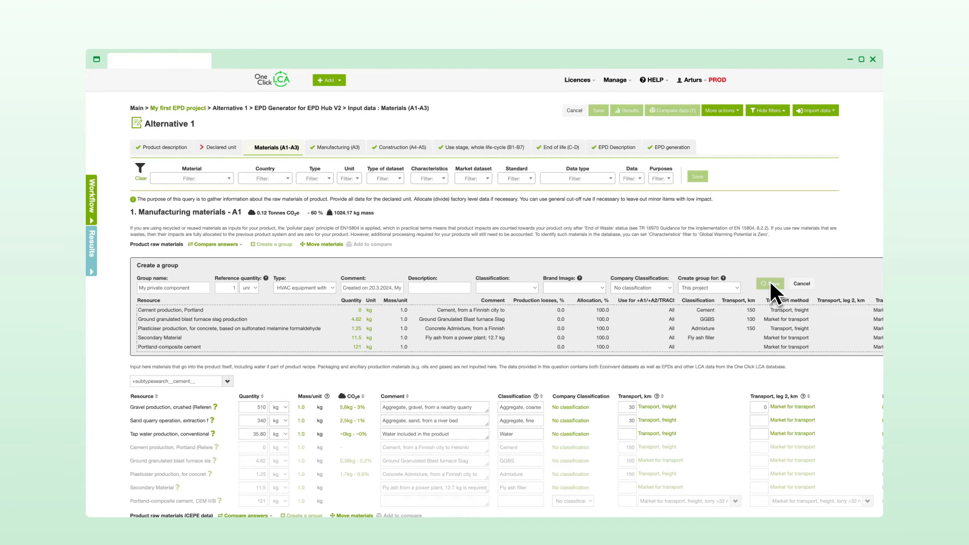
left_click(768, 282)
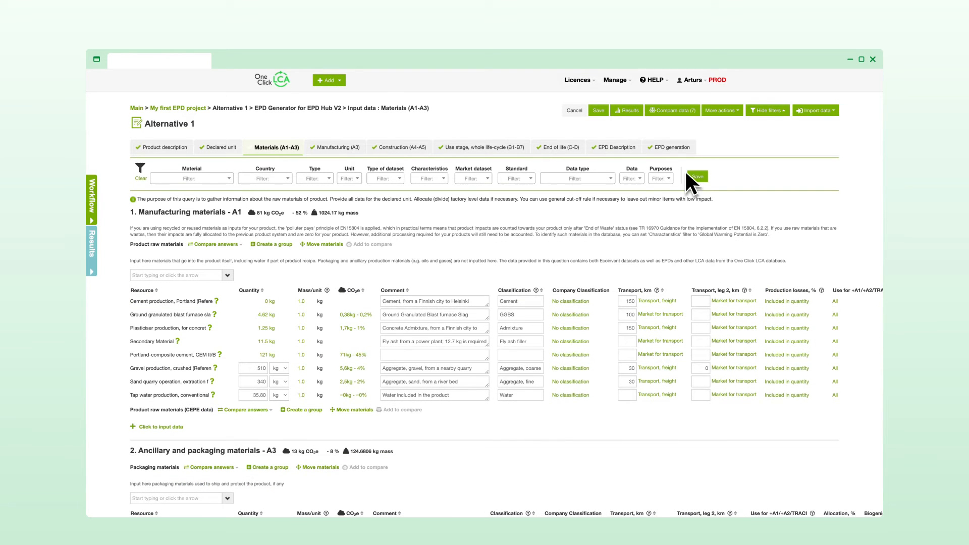
left_click(626, 110)
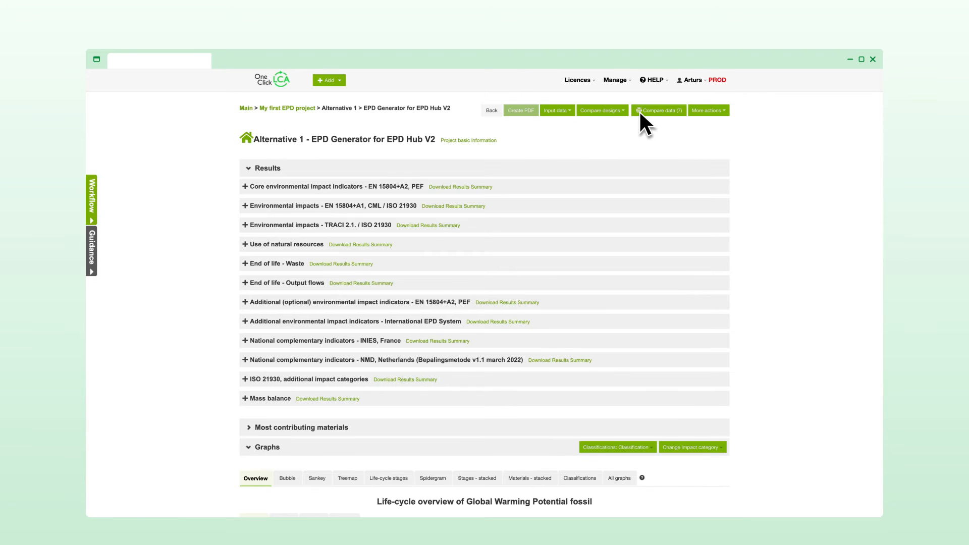
- Review the core impact indicators, overview graphs and Sankey diagram, then show More actions
left_click(244, 187)
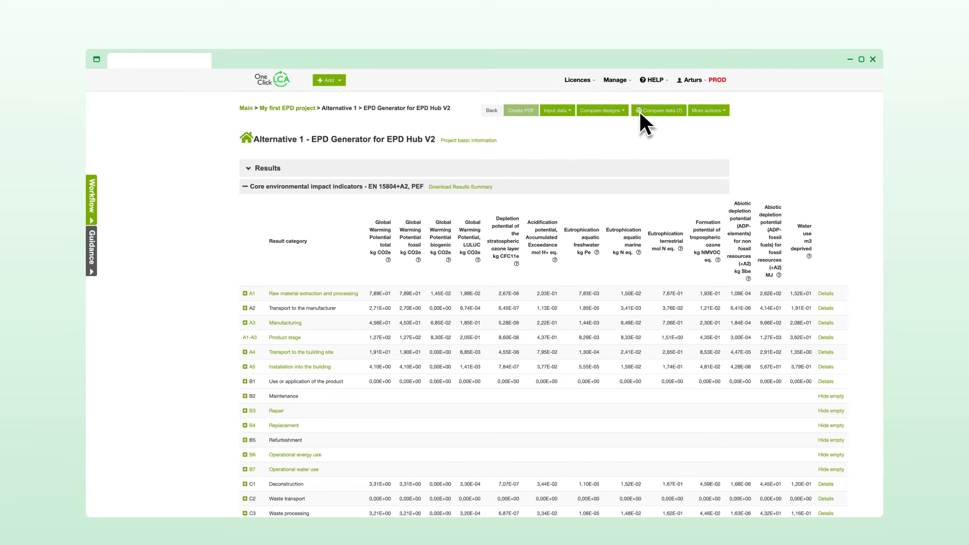
left_click(658, 110)
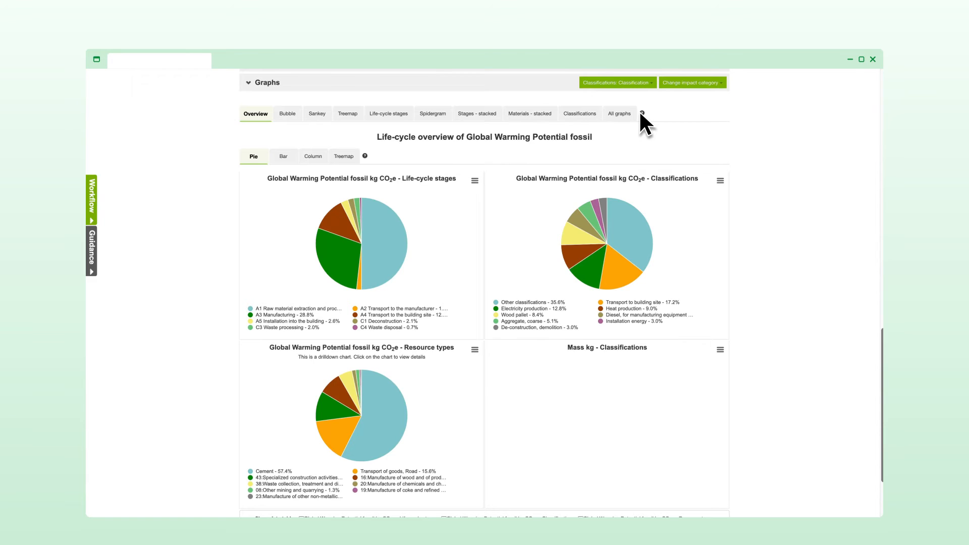
left_click(316, 113)
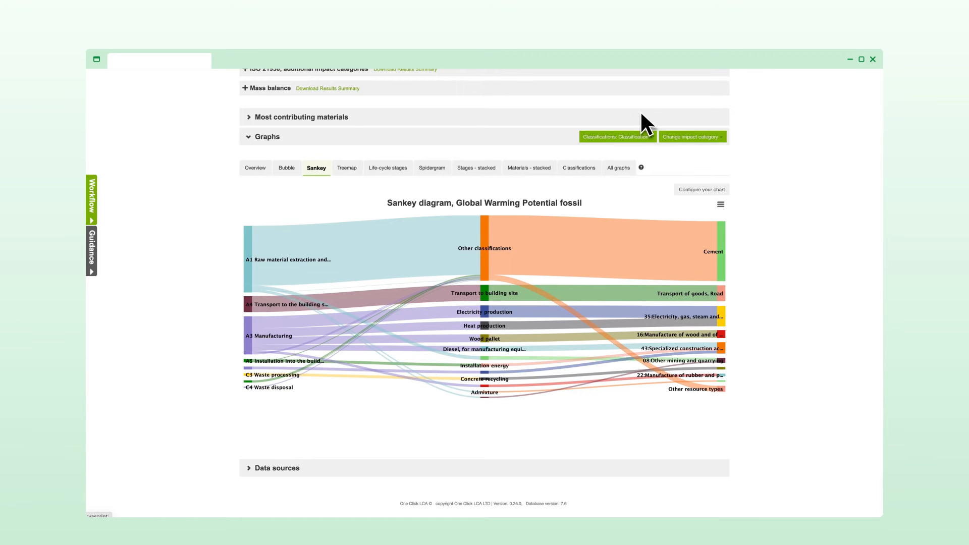
left_click(380, 98)
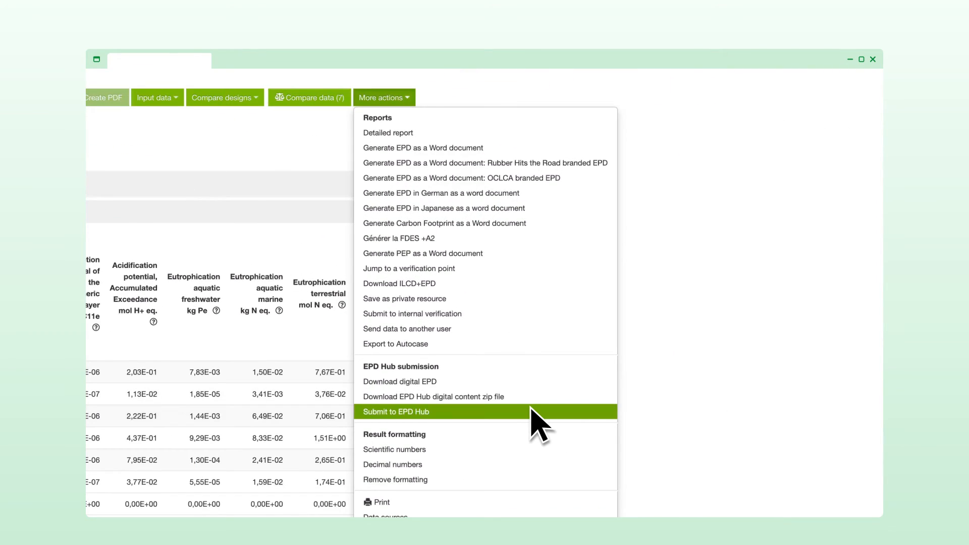
- Submit Alternative 1's EPD report to EPD Hub via Submit to EPD Hub
left_click(398, 412)
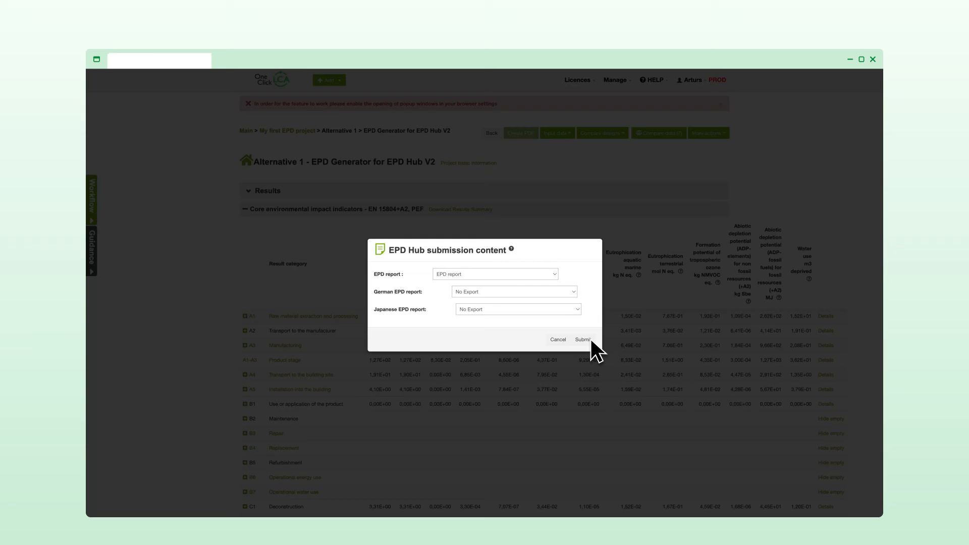
left_click(581, 339)
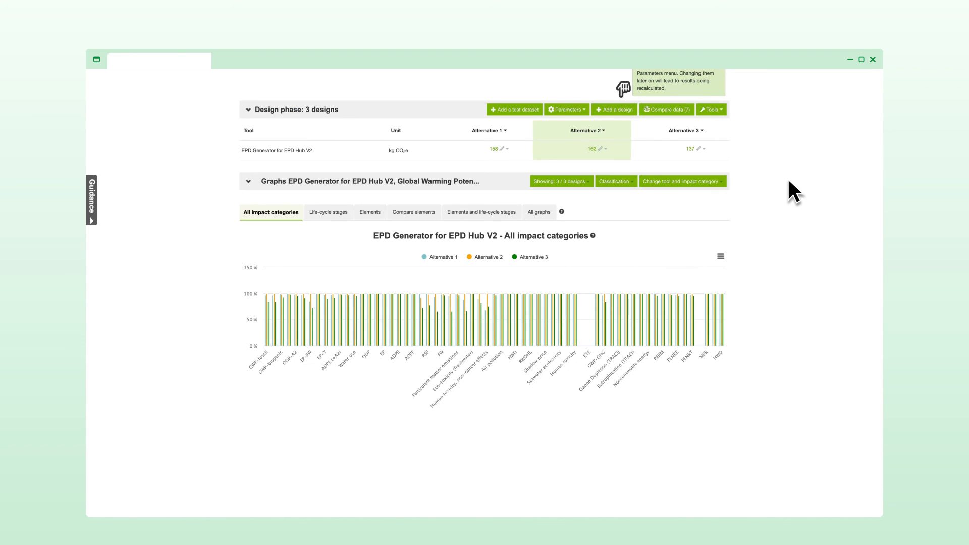
- Show the Compare elements graph of fossil GWP for the three alternatives
left_click(414, 212)
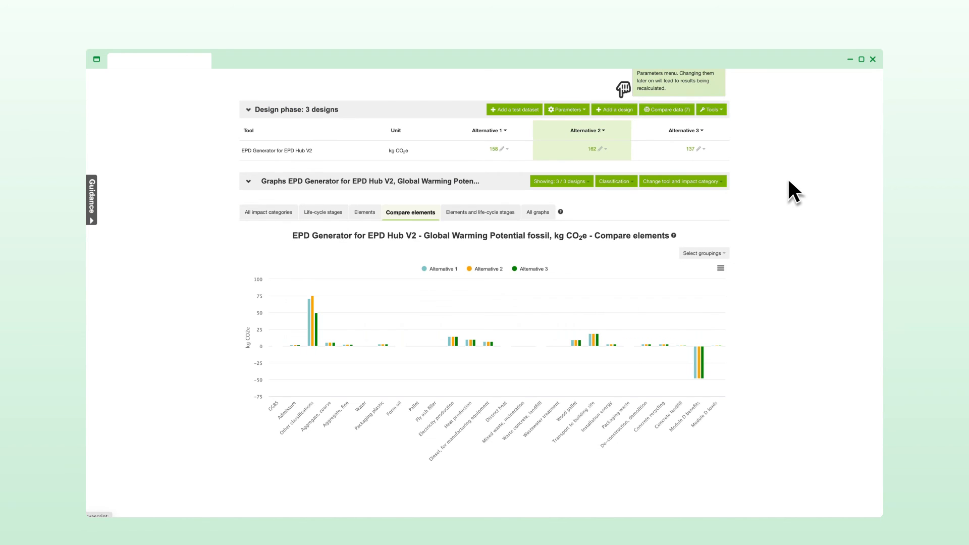